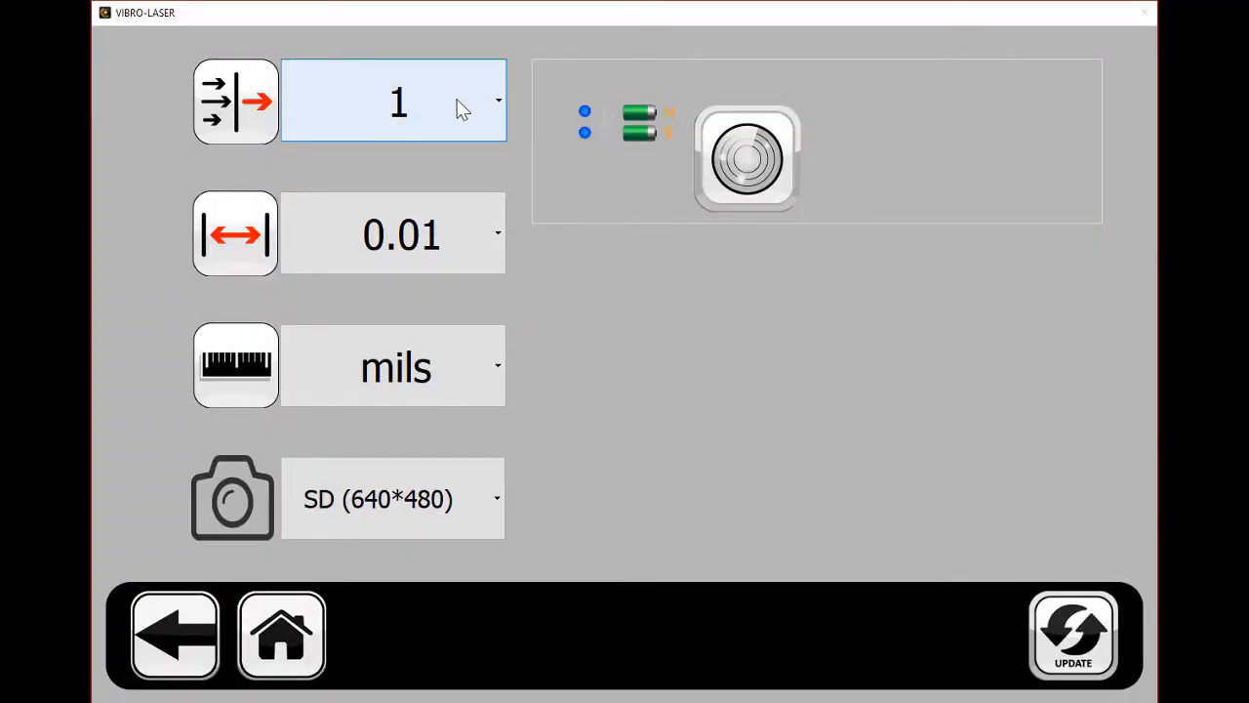
# Set the measurement filter to Smart, then advance from shaft dimensions to measuring
pyautogui.click(397, 101)
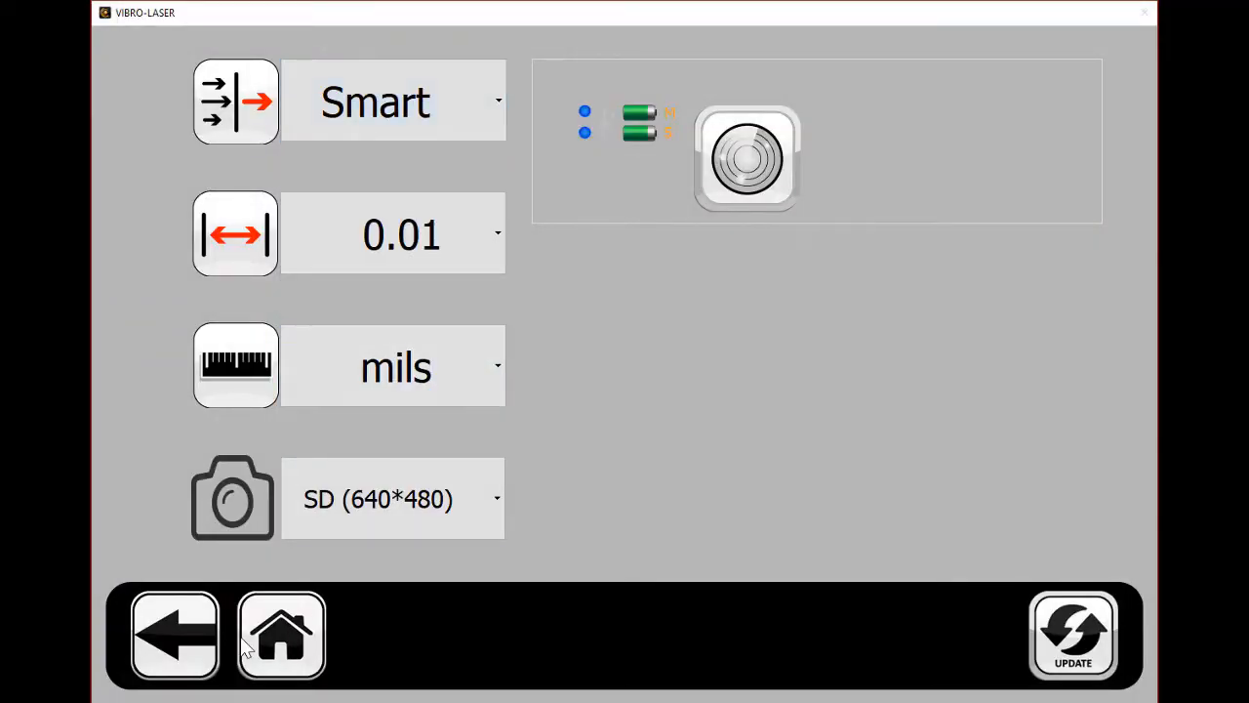
pyautogui.click(282, 634)
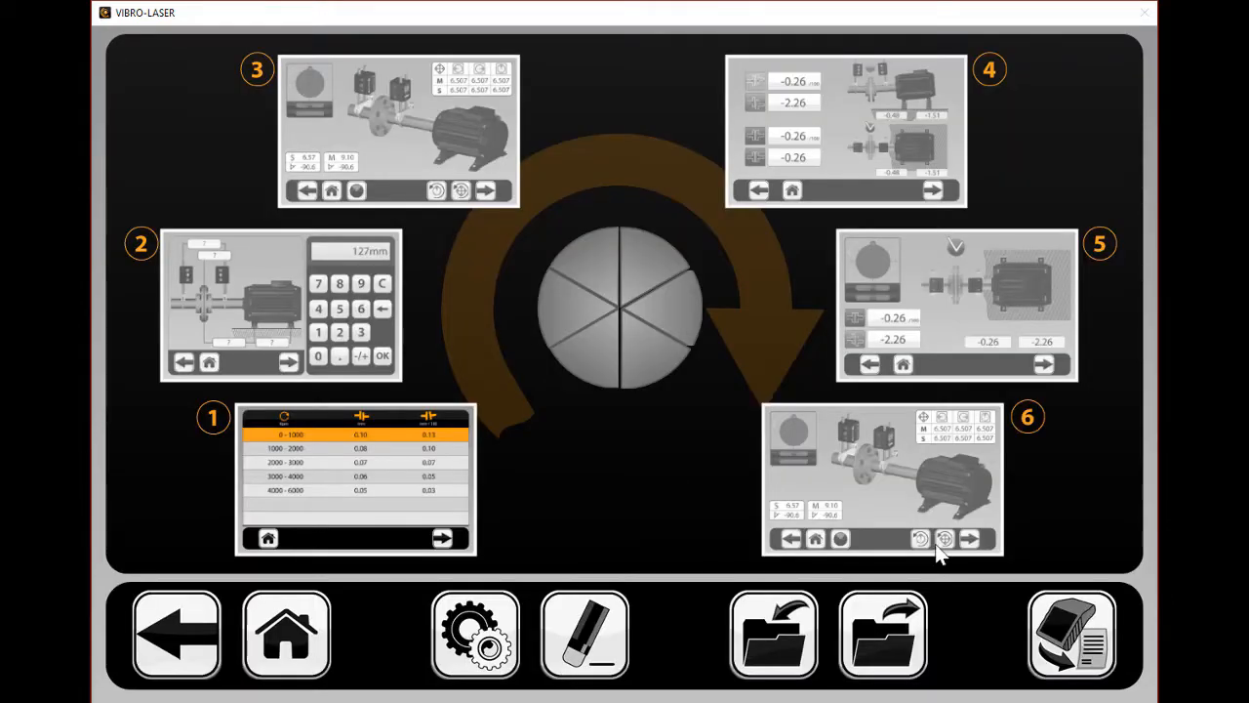
pyautogui.moveTo(380, 440)
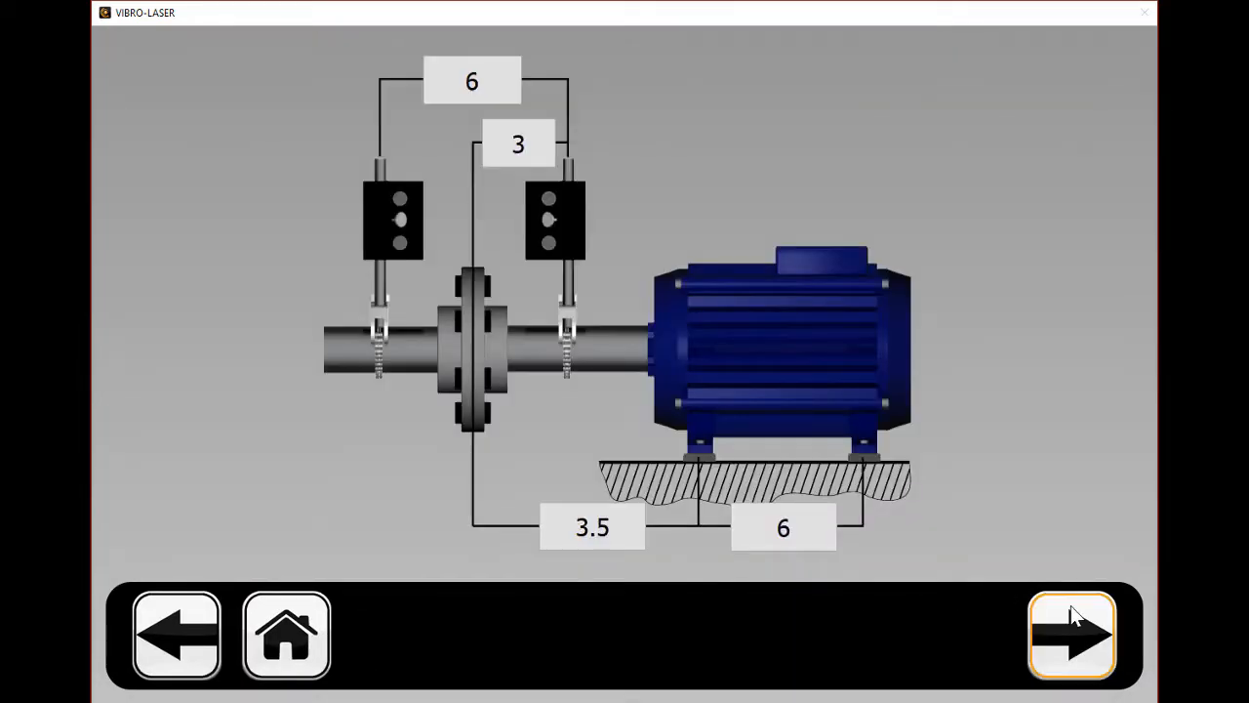
pyautogui.click(1072, 634)
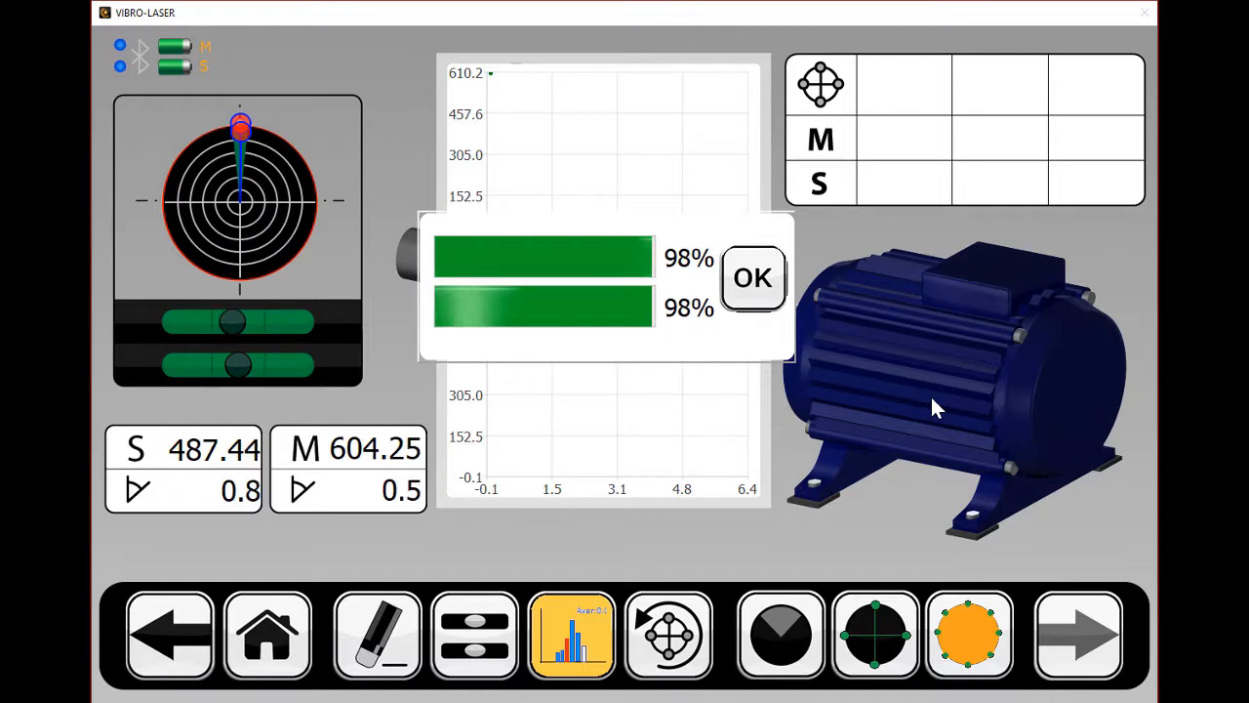
# Record readings at three clock positions, accept the filtered reading, and return to the main menu
pyautogui.click(753, 278)
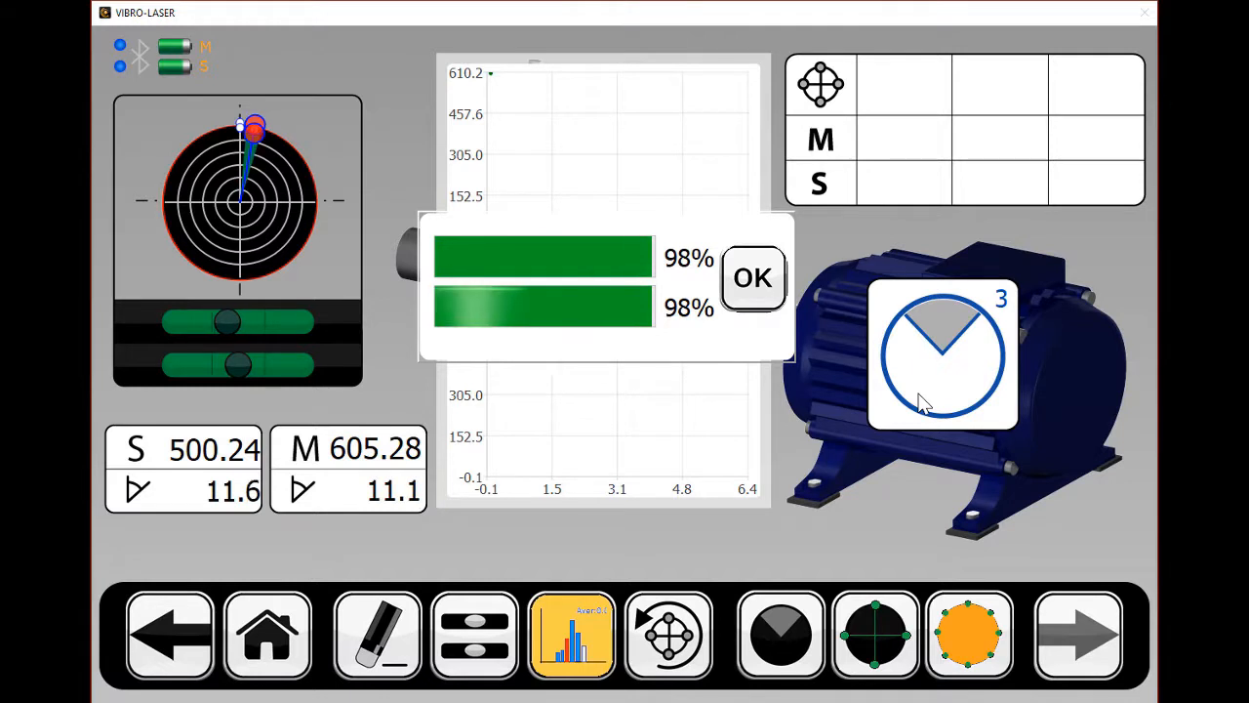
pyautogui.click(752, 277)
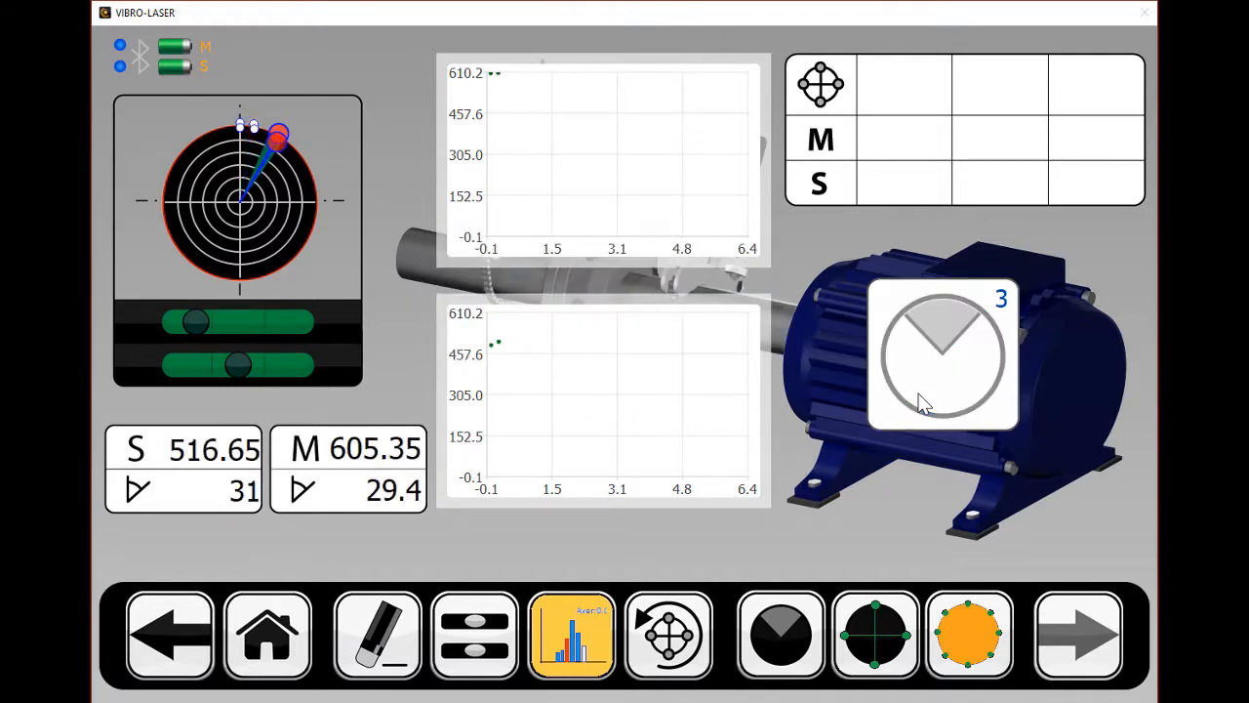
pyautogui.click(942, 354)
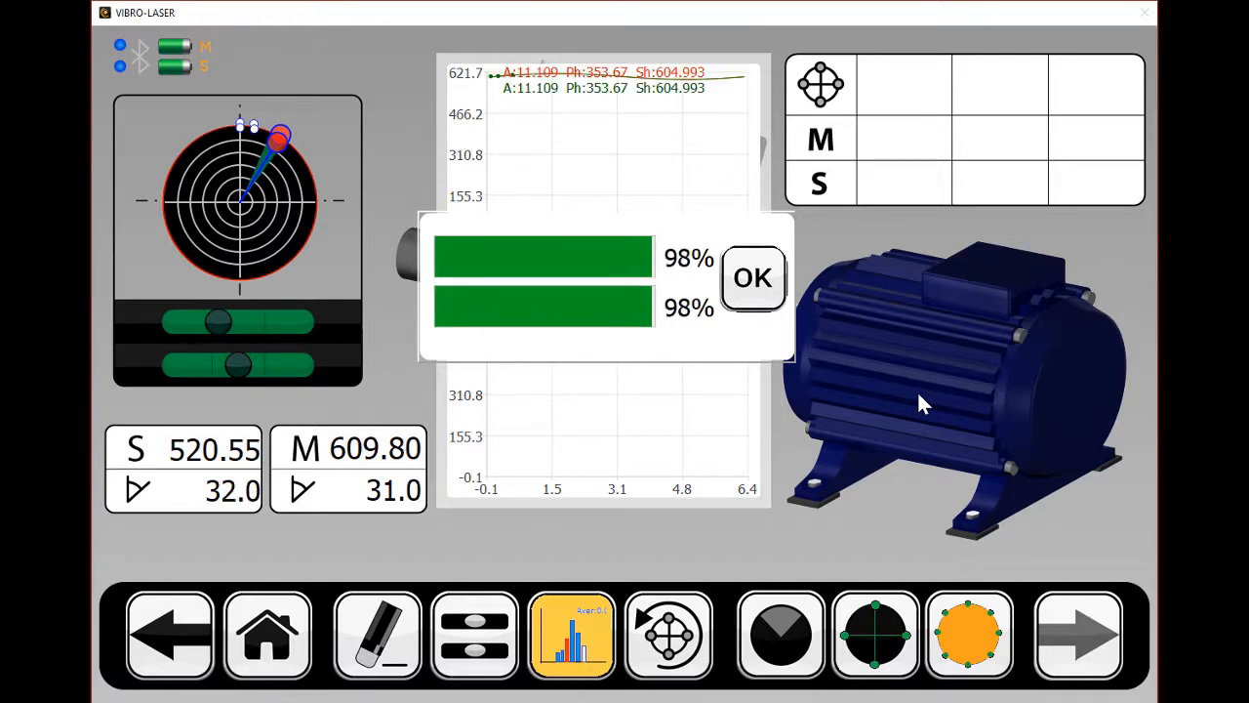
pyautogui.click(751, 278)
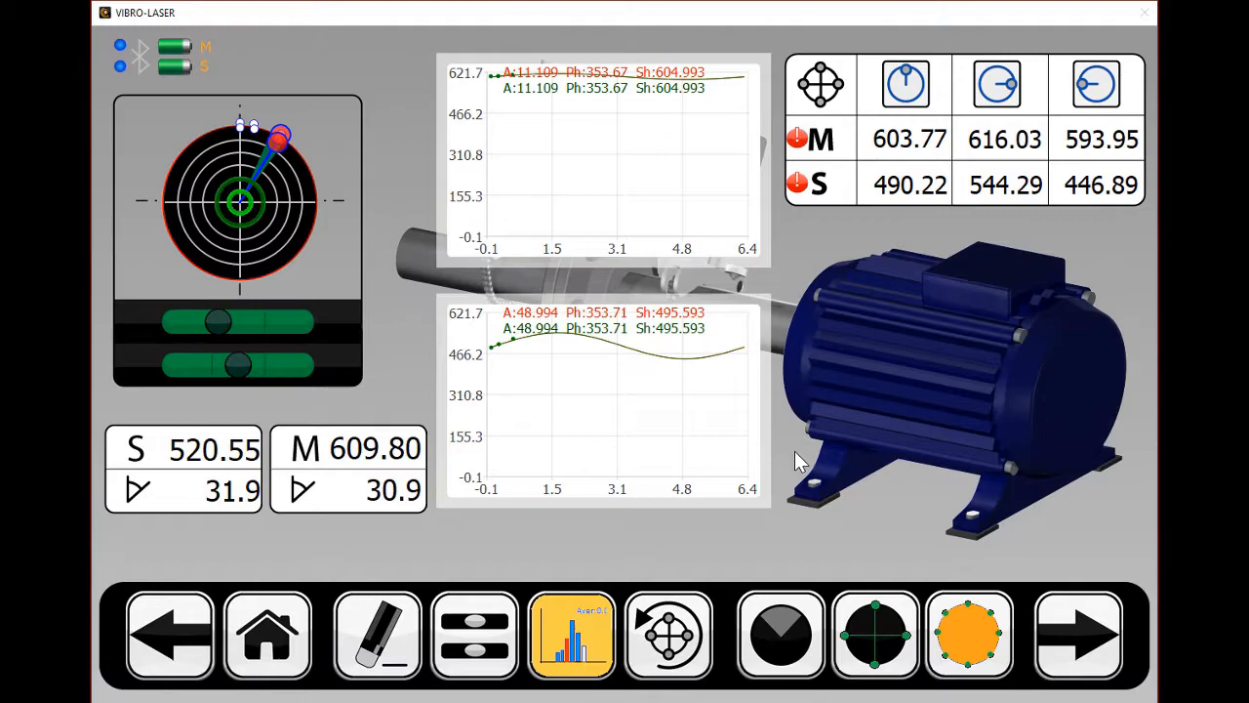
pyautogui.click(267, 635)
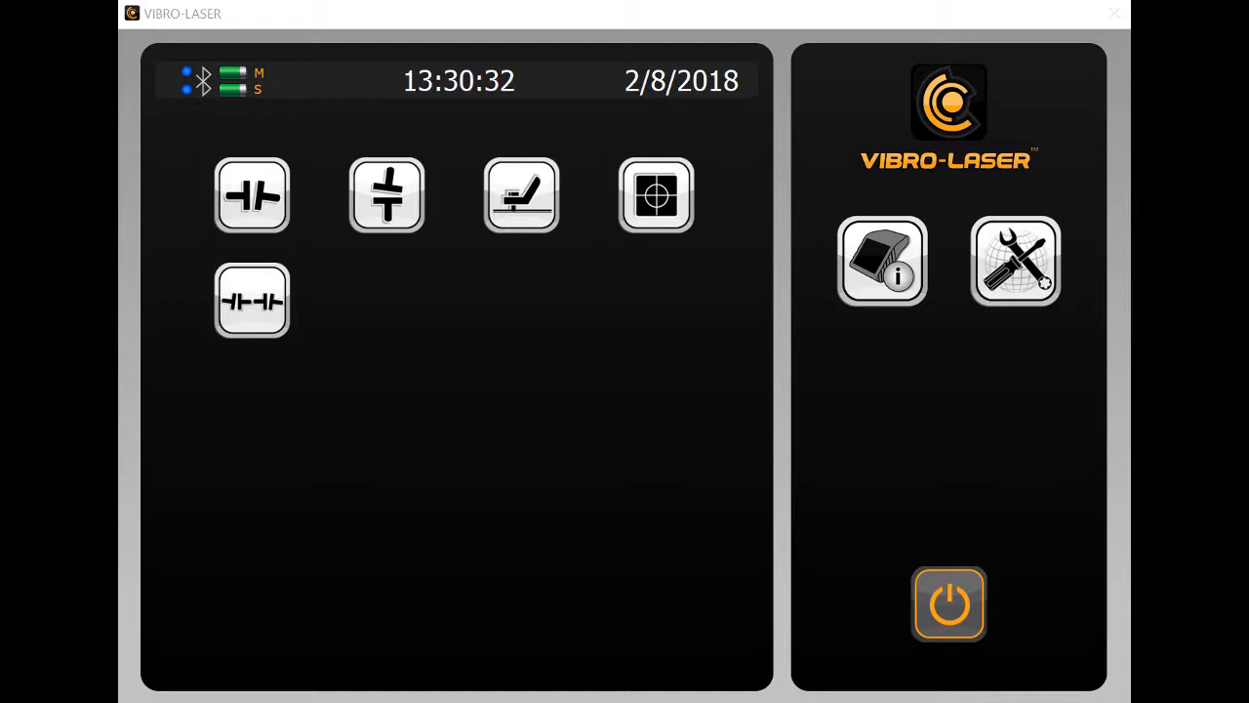
# Start horizontal alignment, record multipoint readings around the shaft, then return to the main menu
pyautogui.click(251, 195)
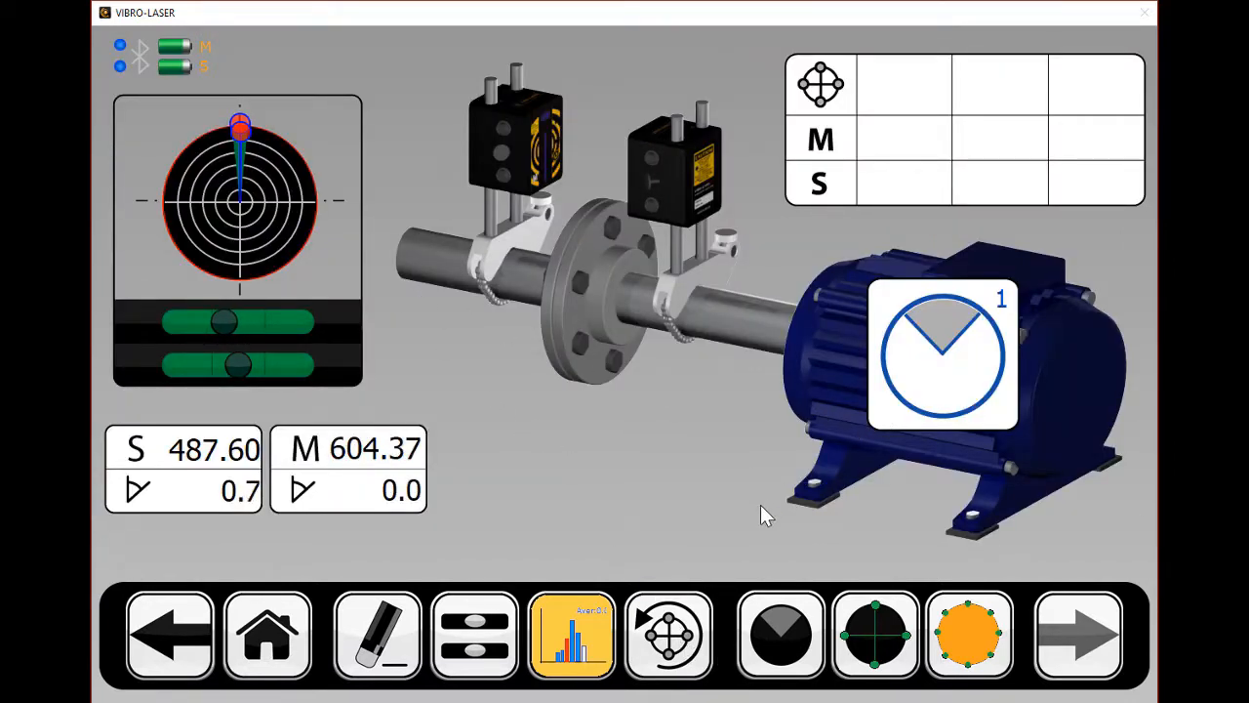
pyautogui.click(668, 634)
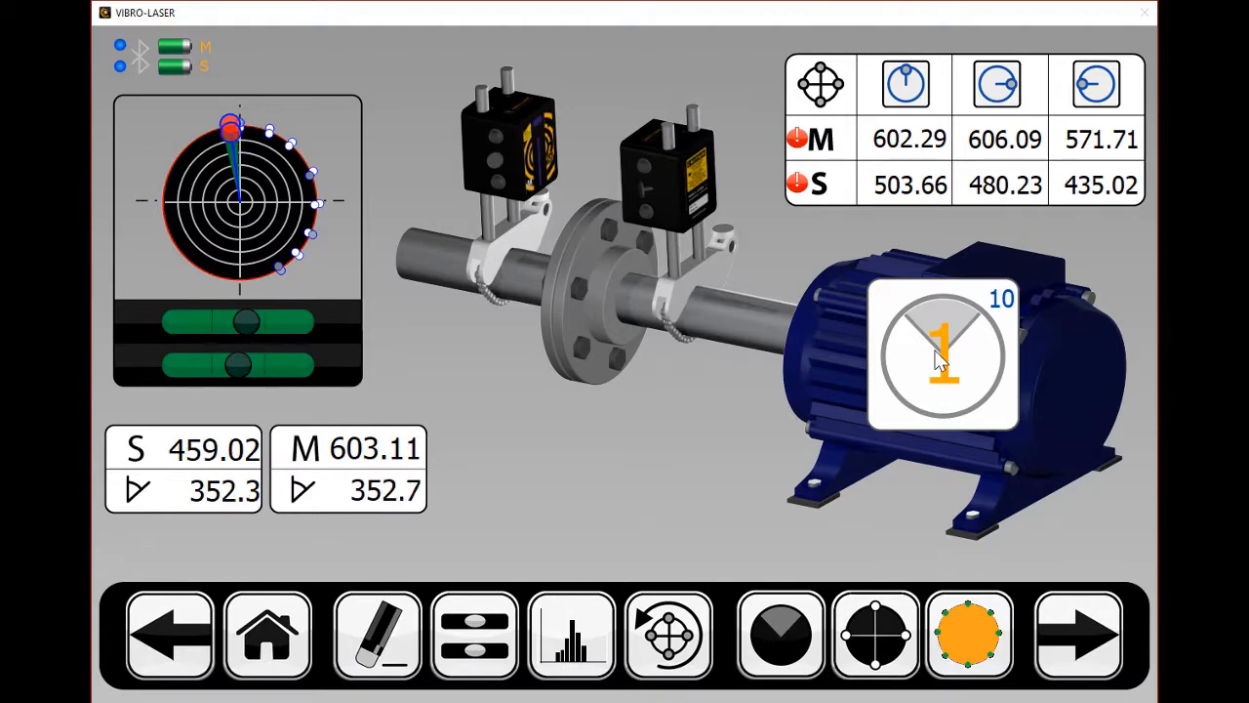
pyautogui.click(267, 635)
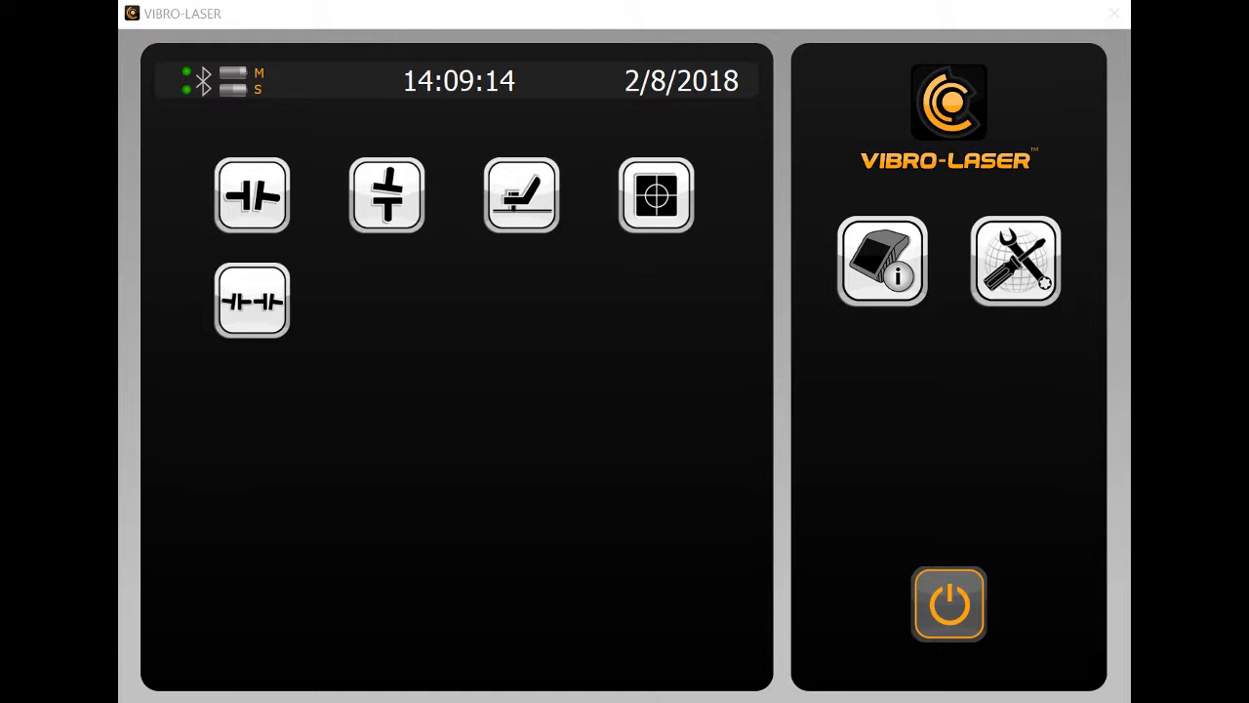
pyautogui.moveTo(943, 358)
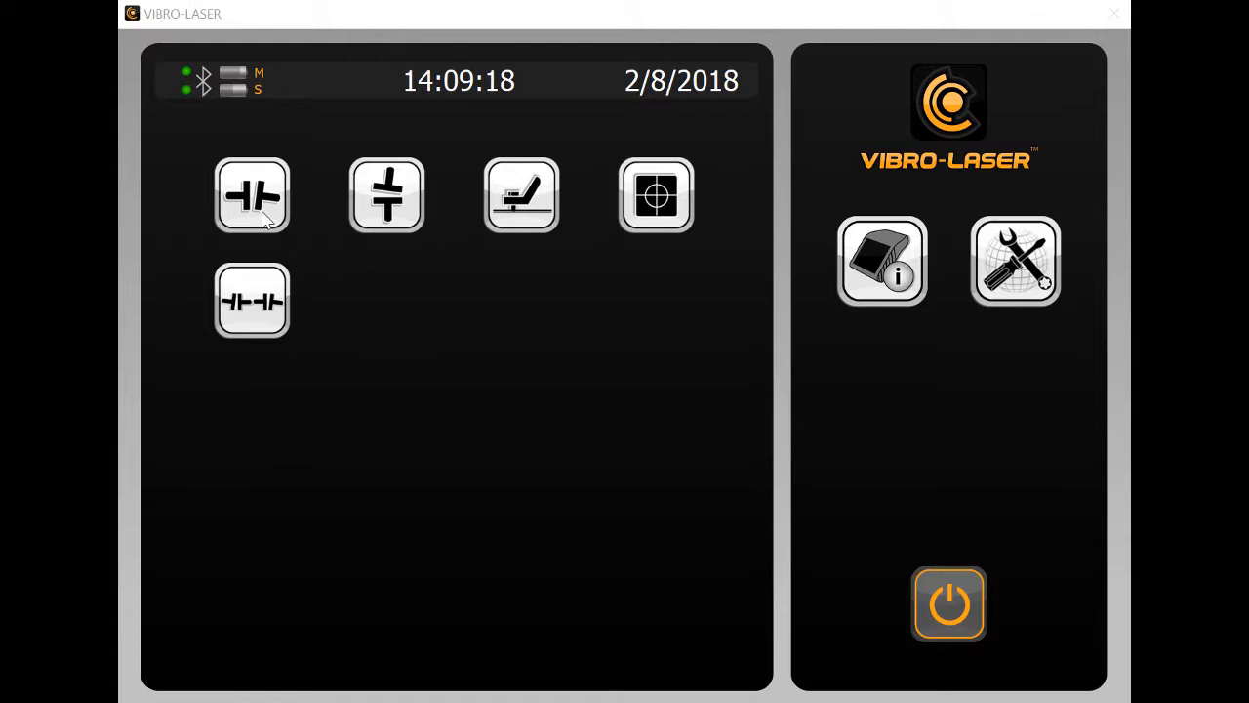
# Add a tolerance row named CUSTOM with .05 mils and save it
pyautogui.click(252, 195)
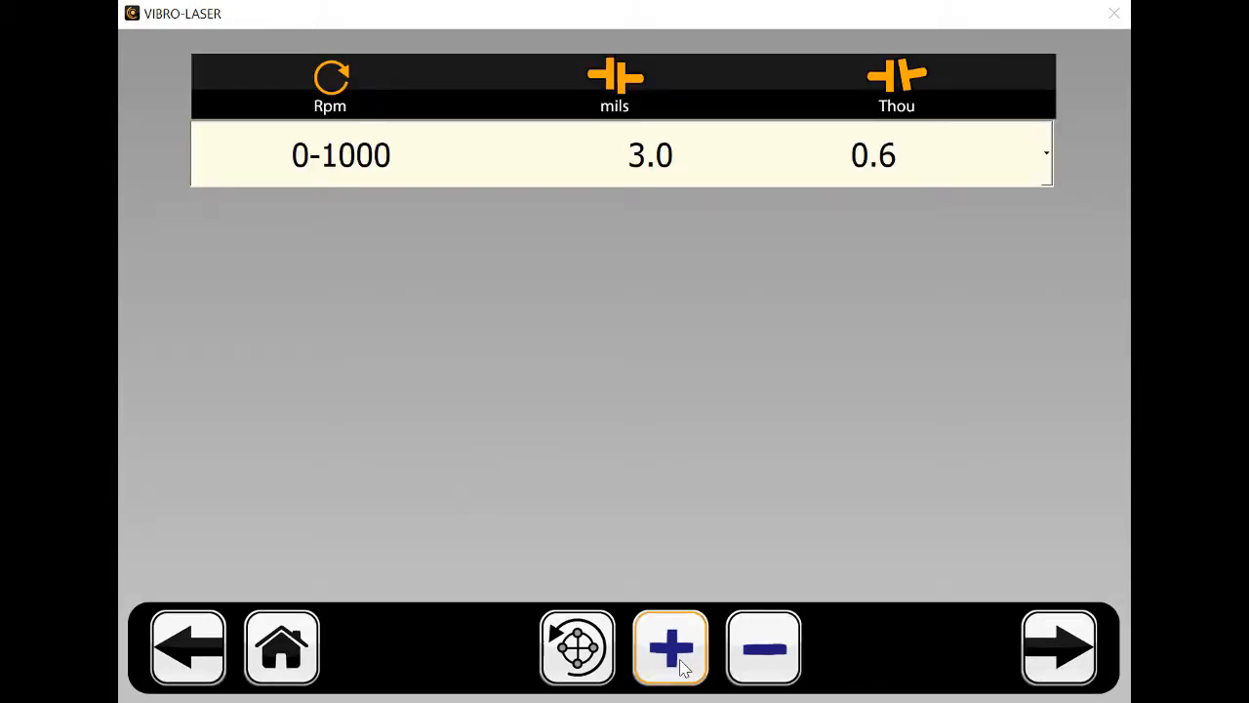
pyautogui.click(671, 647)
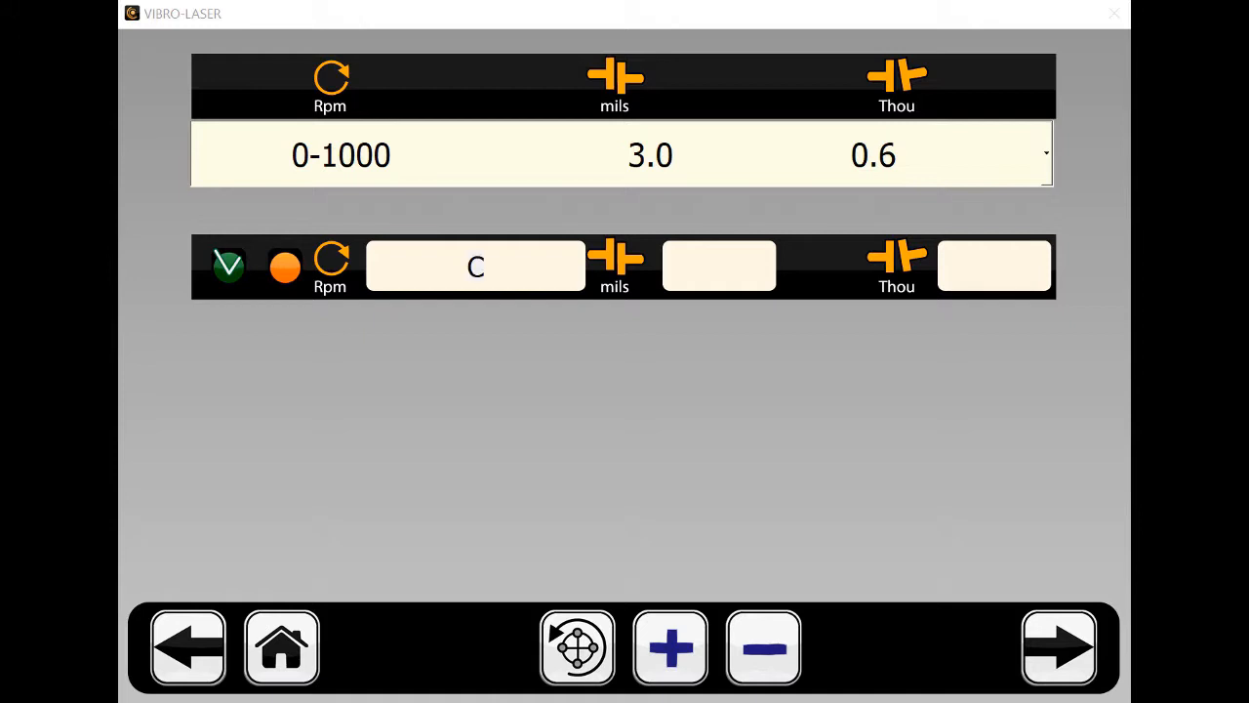
pyautogui.write('US')
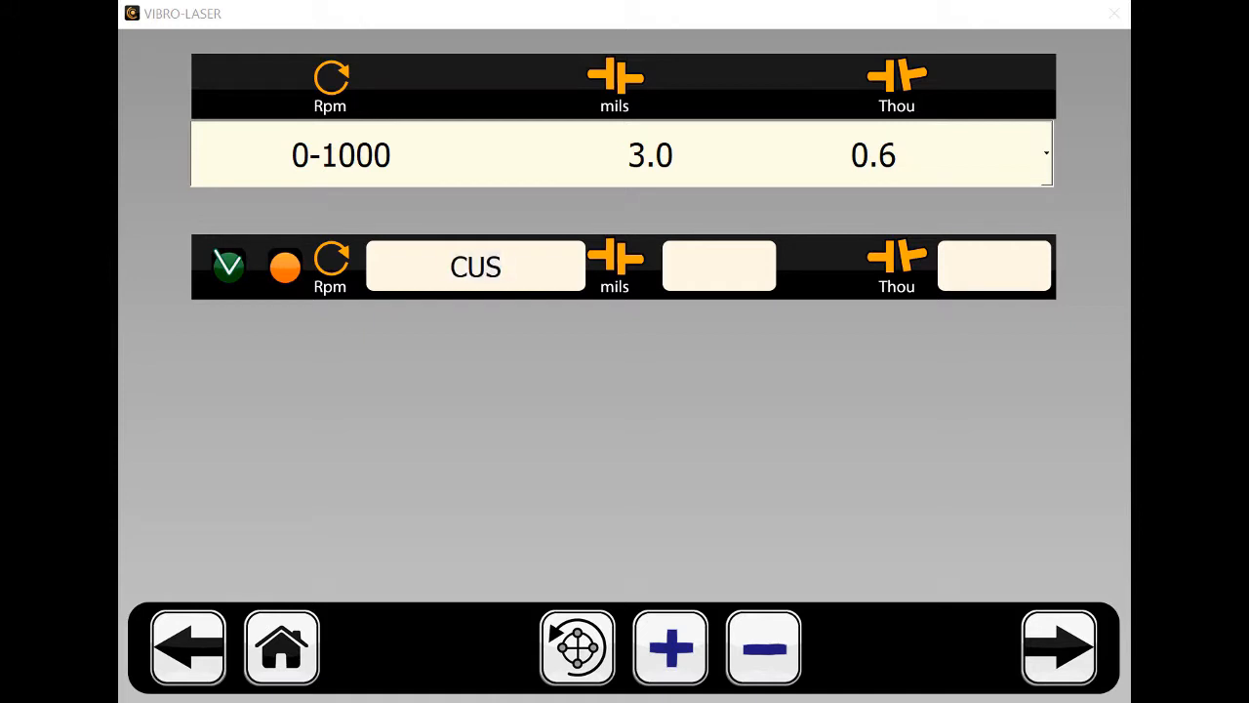
pyautogui.write('CUSTOM')
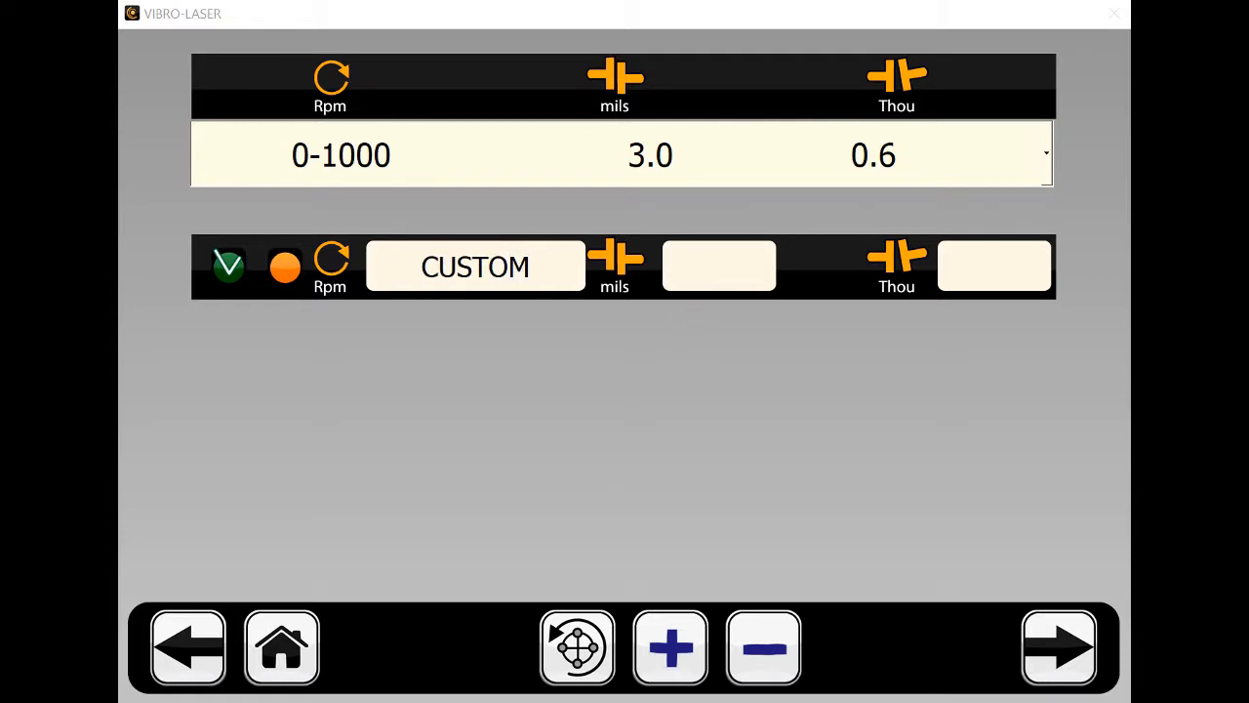
pyautogui.click(718, 265)
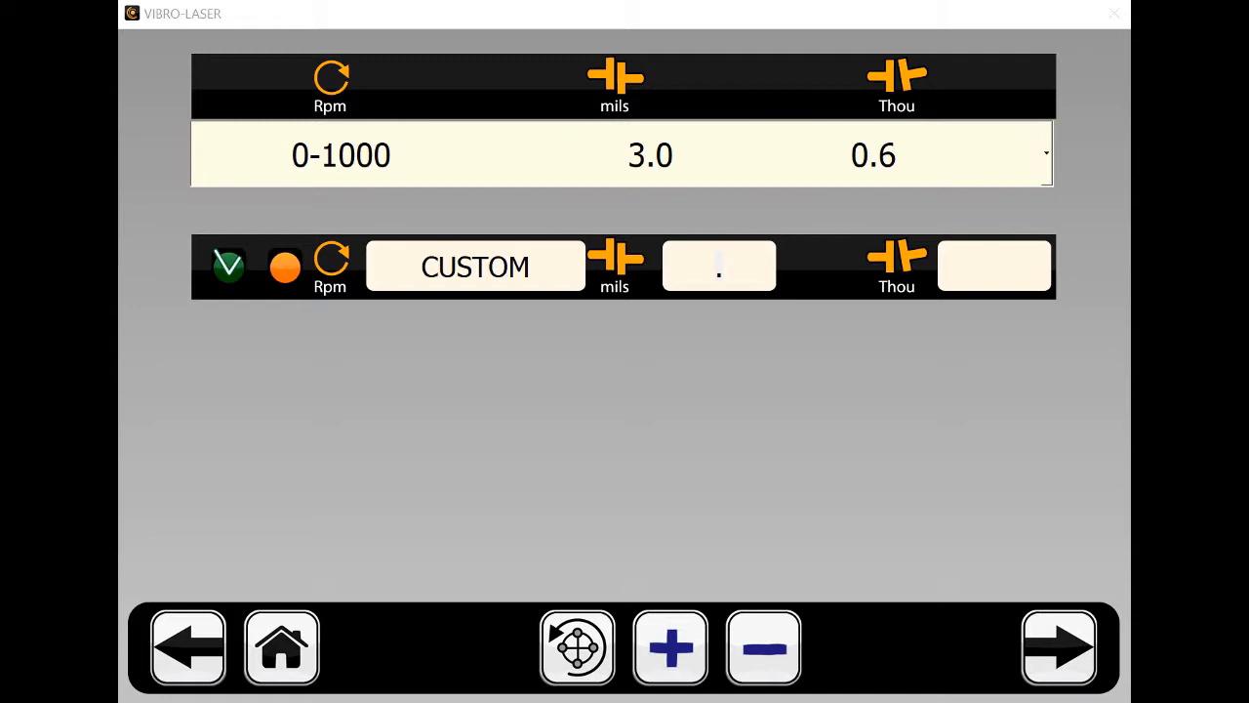
pyautogui.write('.05')
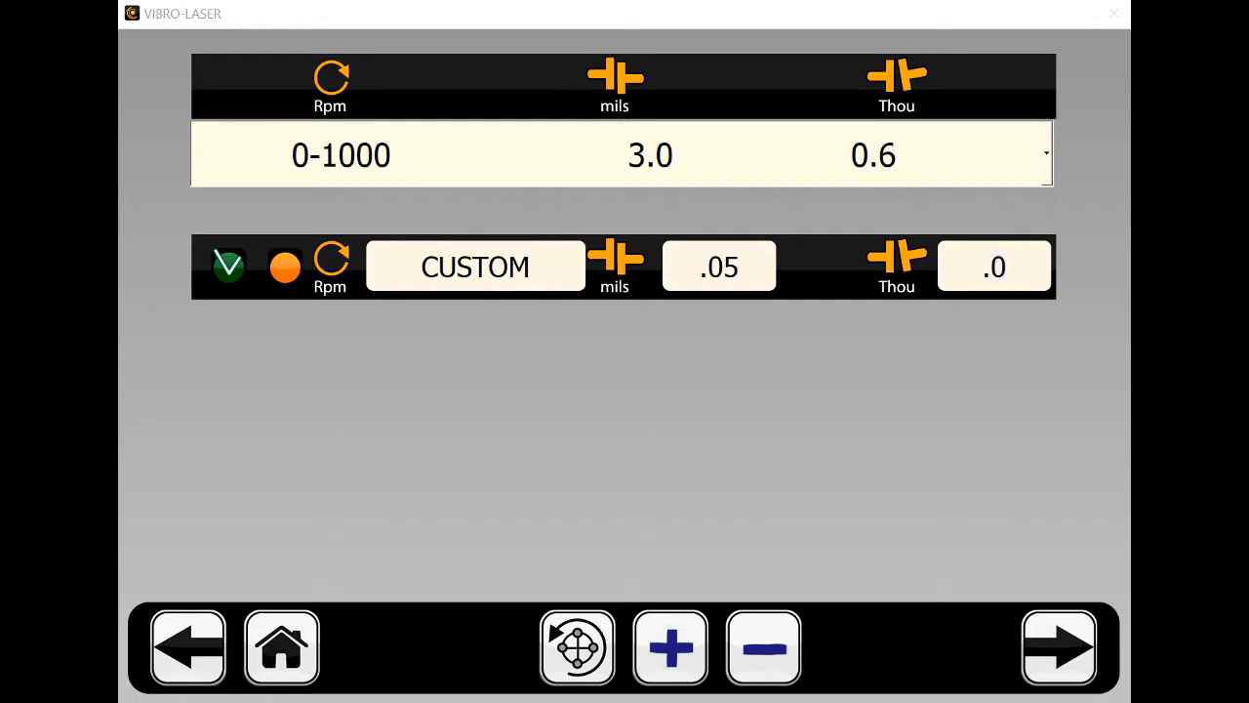
pyautogui.click(671, 647)
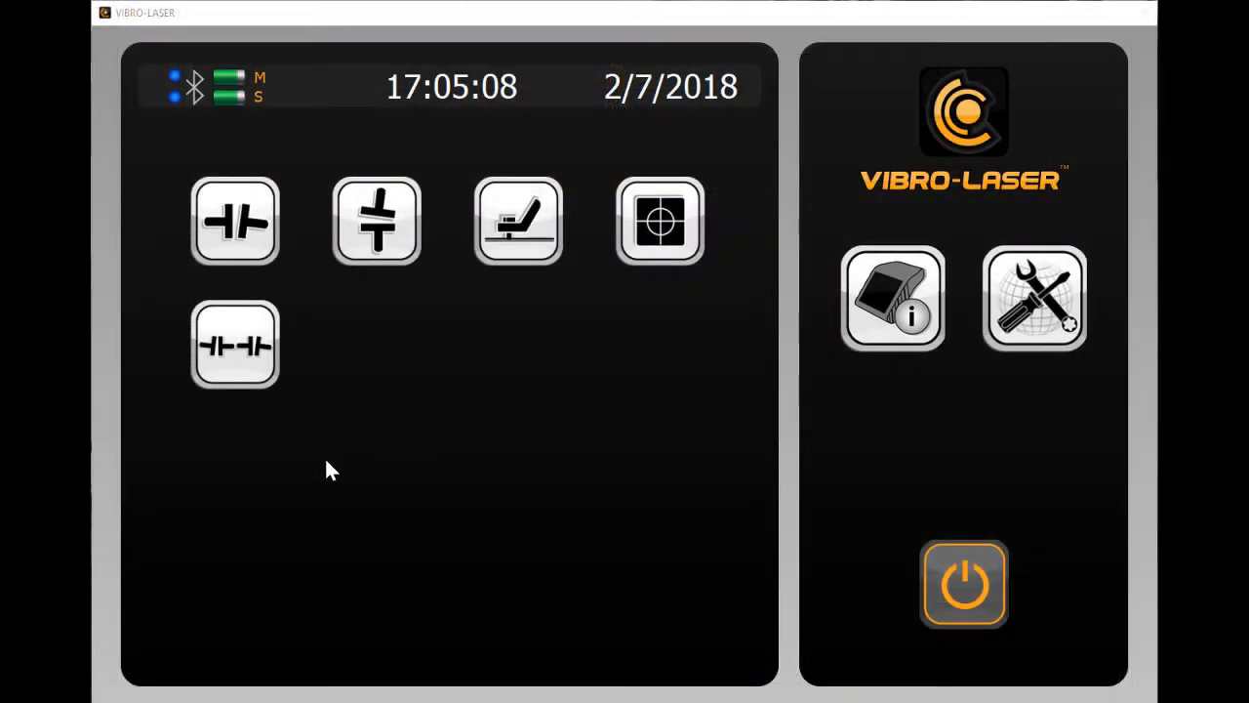
pyautogui.moveTo(252, 359)
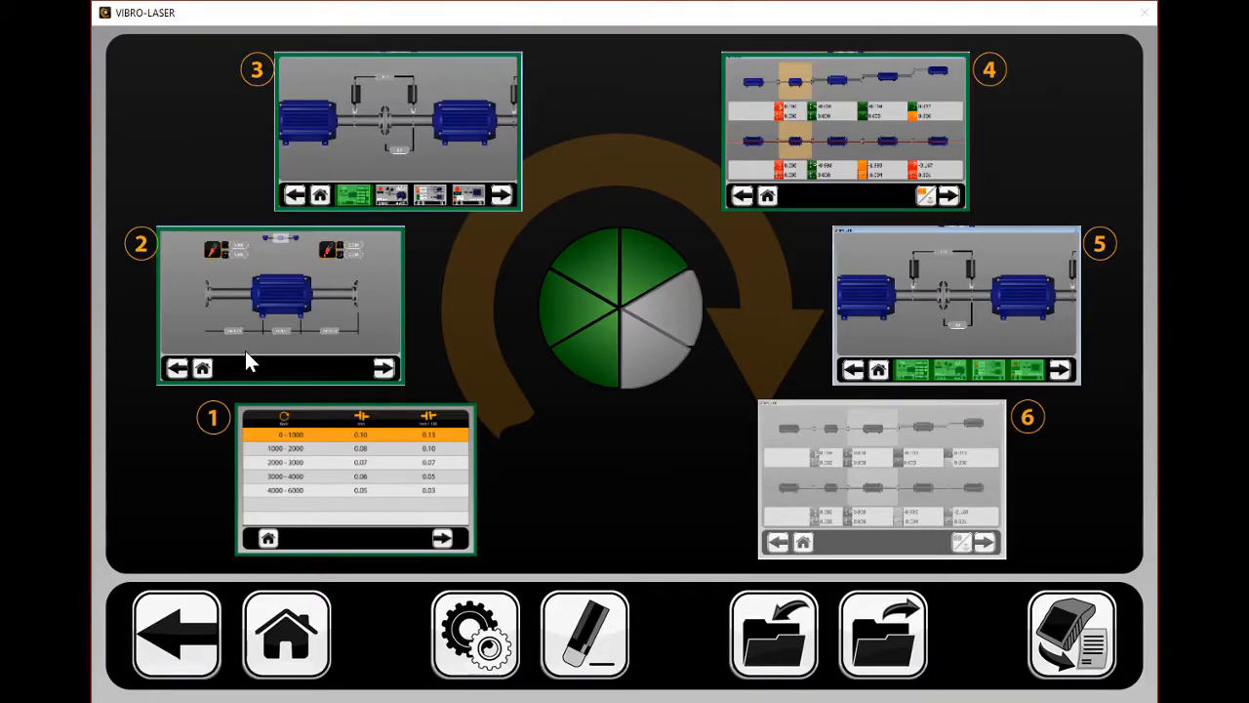
pyautogui.moveTo(403, 556)
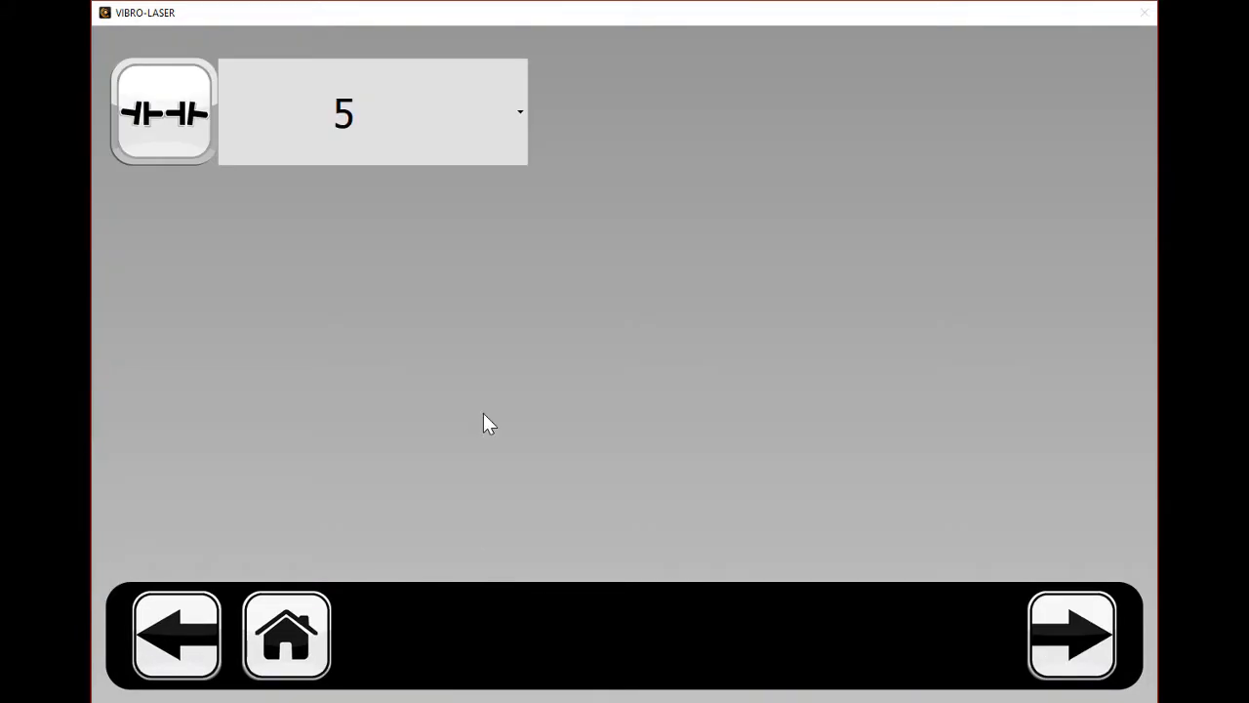
# Configure a five-machine train with 0-1000 tolerance, then view coupling and machine correction results
pyautogui.click(371, 112)
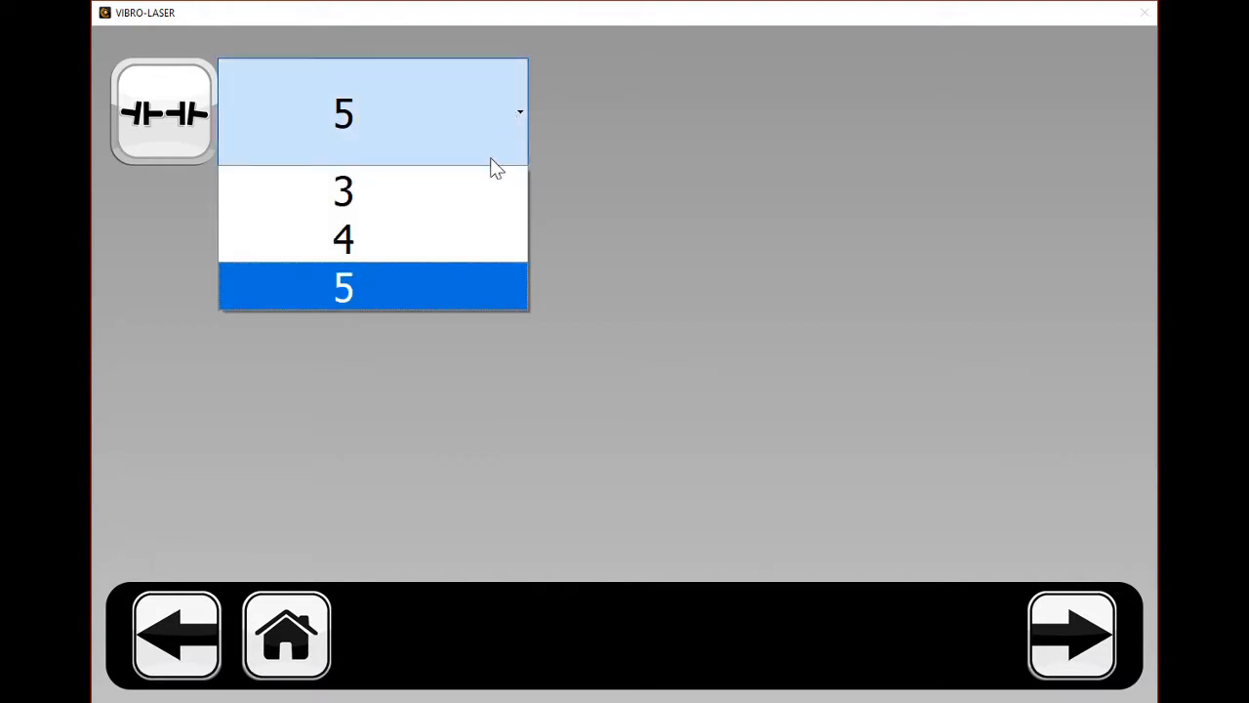
pyautogui.moveTo(488, 283)
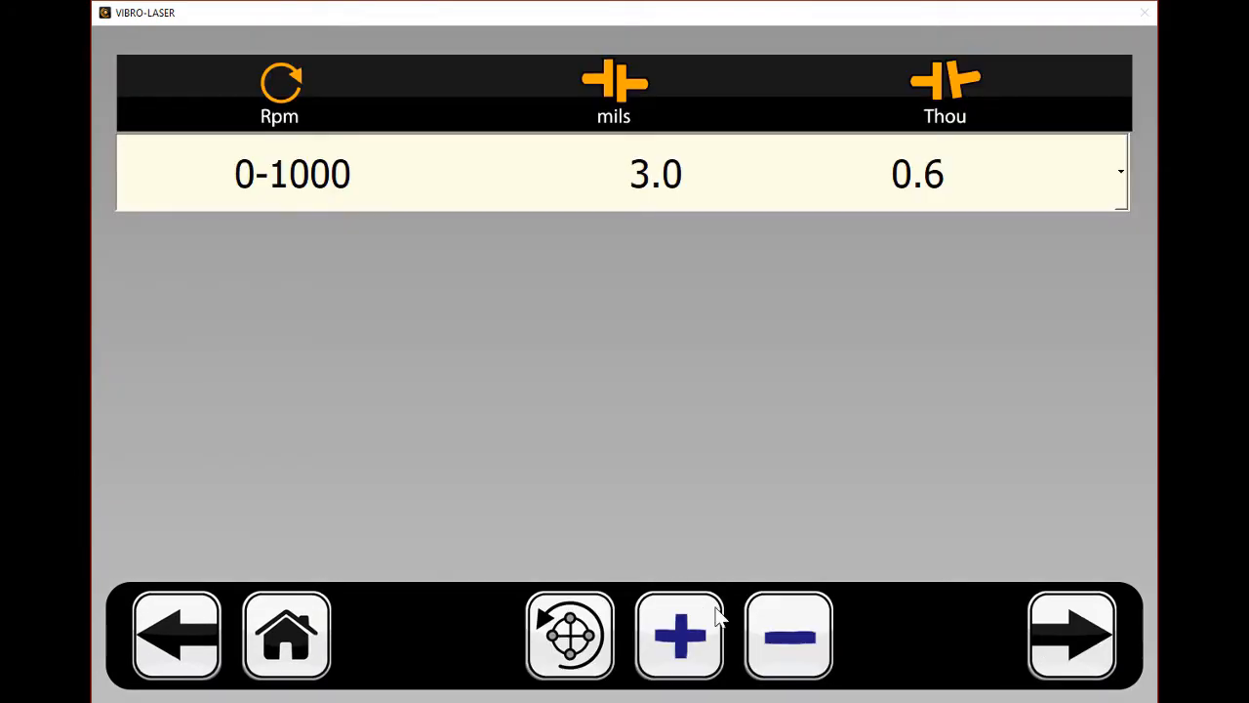
pyautogui.click(1121, 172)
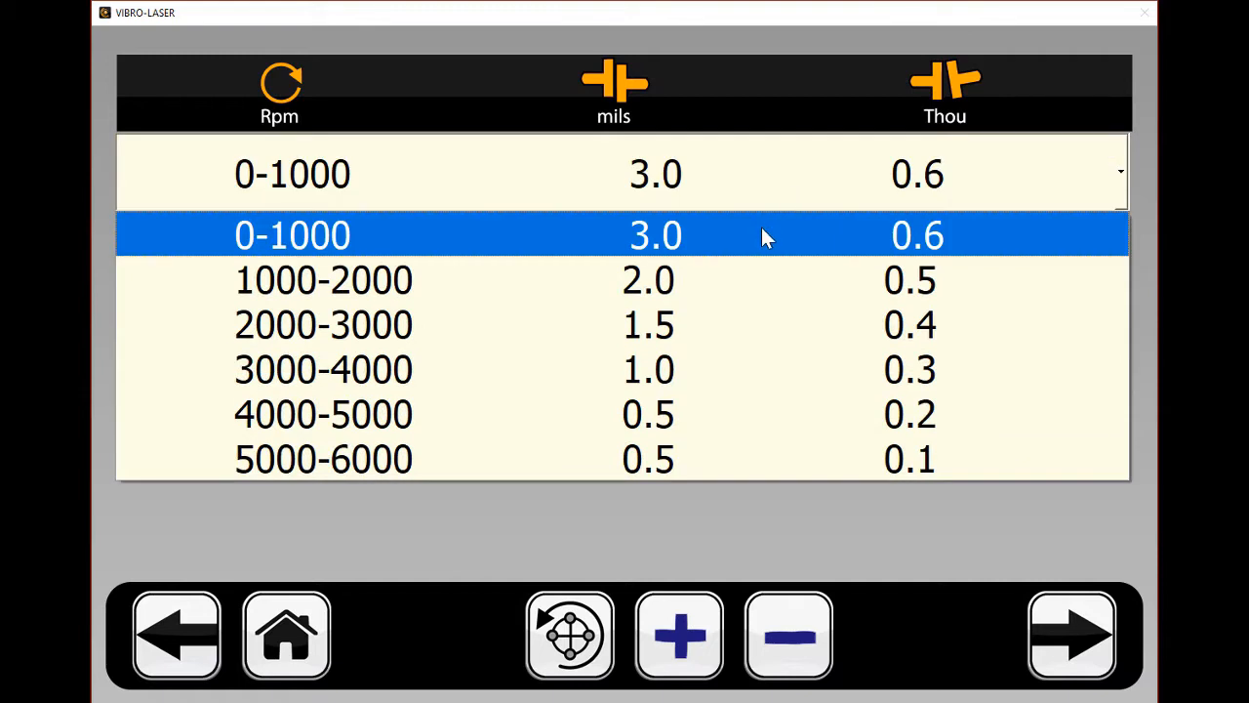
pyautogui.click(1071, 632)
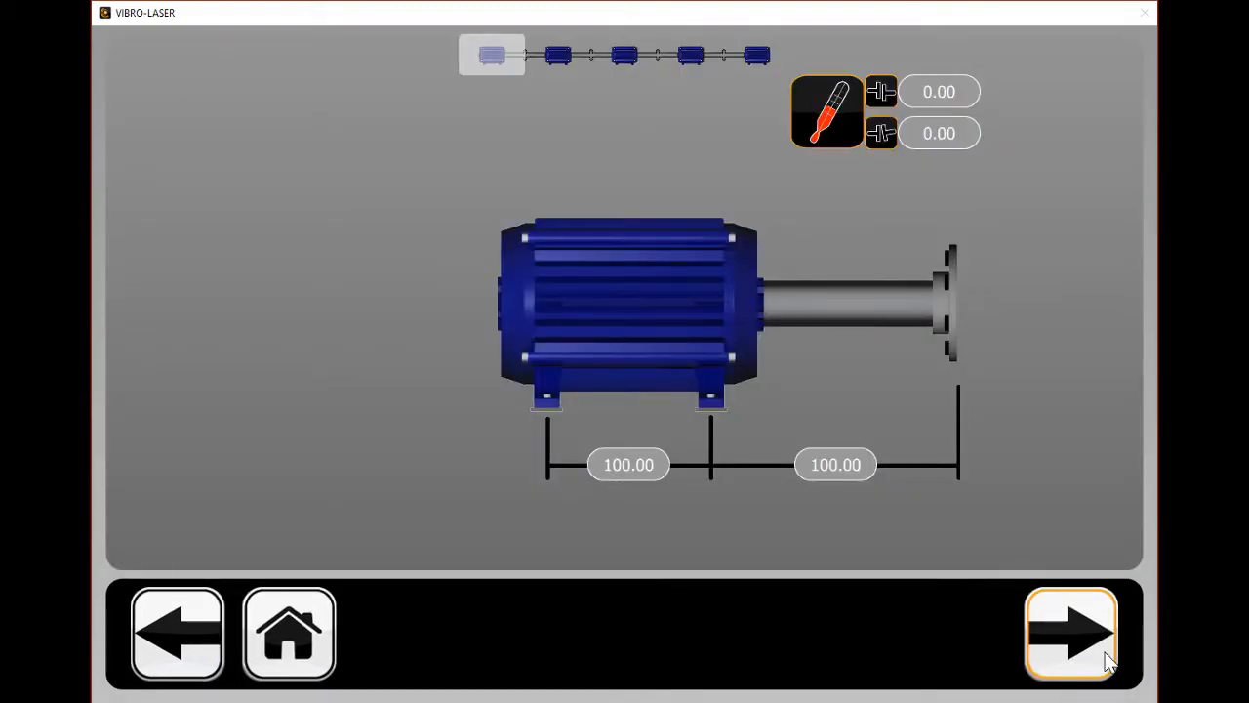
pyautogui.click(1072, 632)
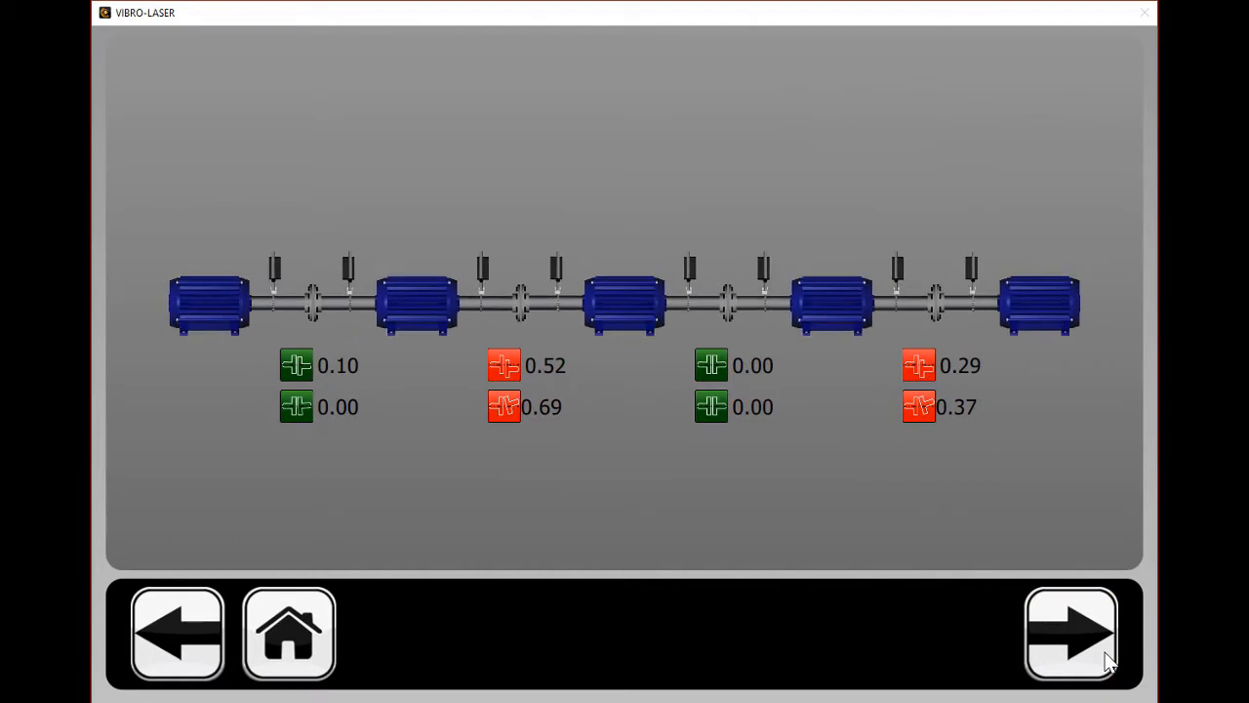
pyautogui.click(1072, 635)
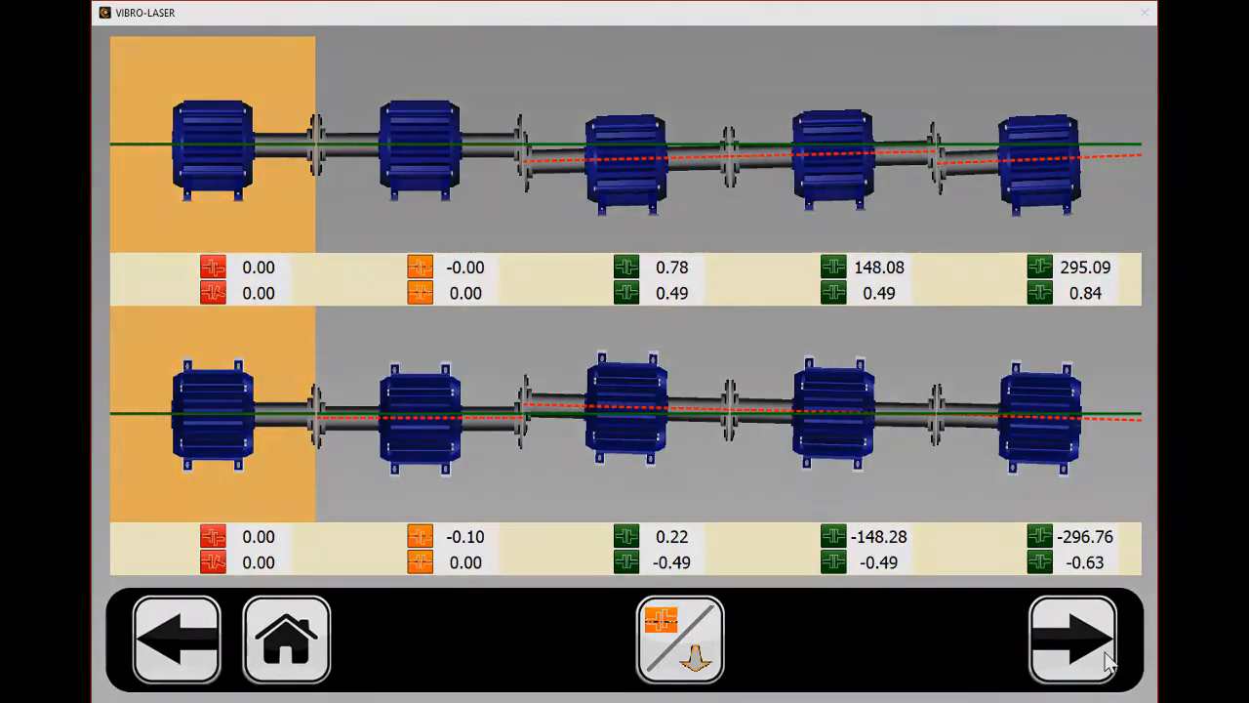